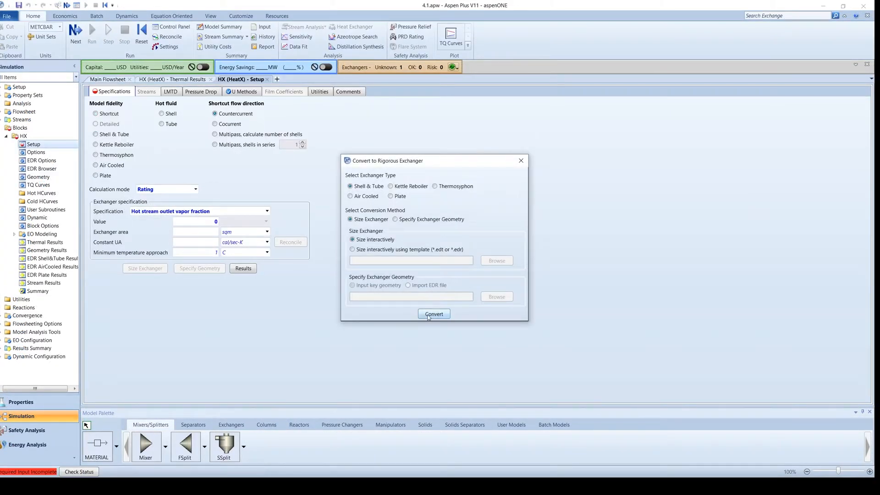
Convert the exchanger to a rigorous shell-and-tube model.
{"action": "left_click", "coordinate": [434, 314]}
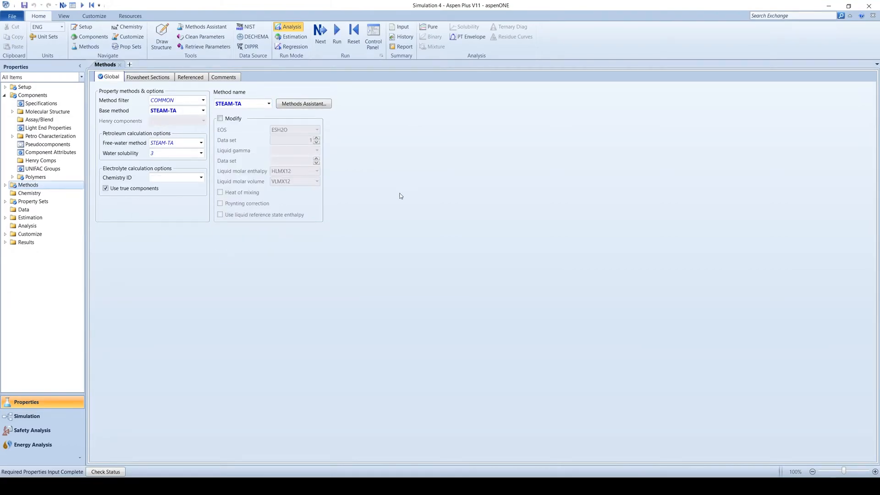
Browse the Physical Property Methods help and start the method assistant for a chemical system.
{"action": "left_click", "coordinate": [26, 416]}
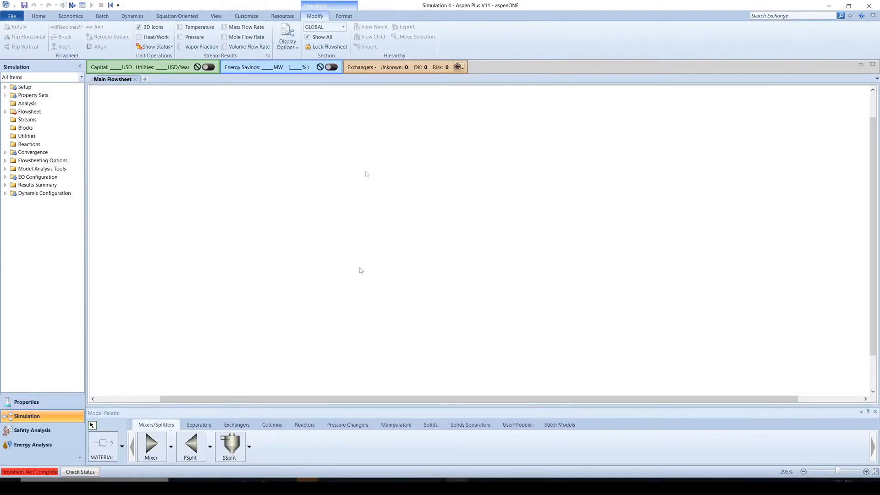
{"action": "left_click", "coordinate": [321, 36]}
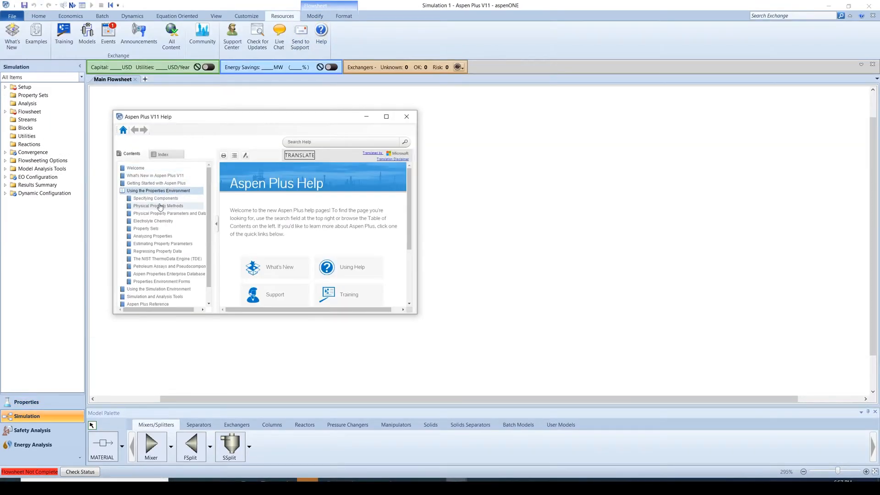
{"action": "left_click", "coordinate": [158, 205]}
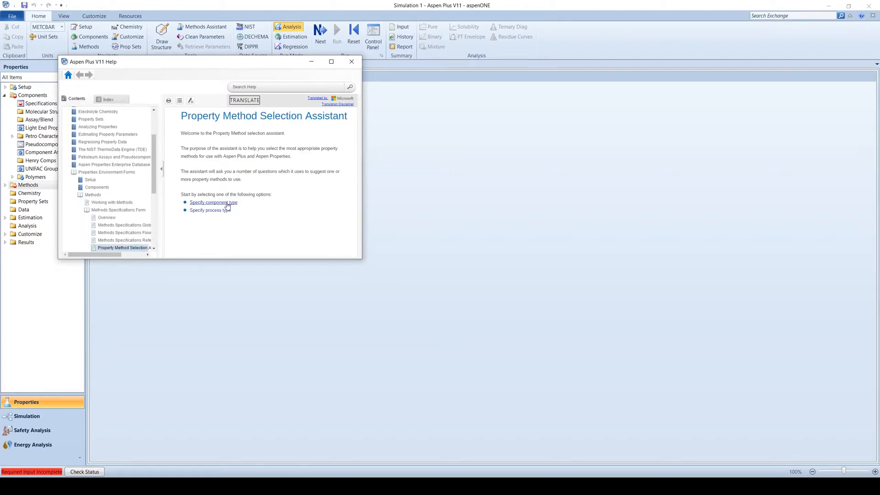
{"action": "left_click", "coordinate": [213, 202]}
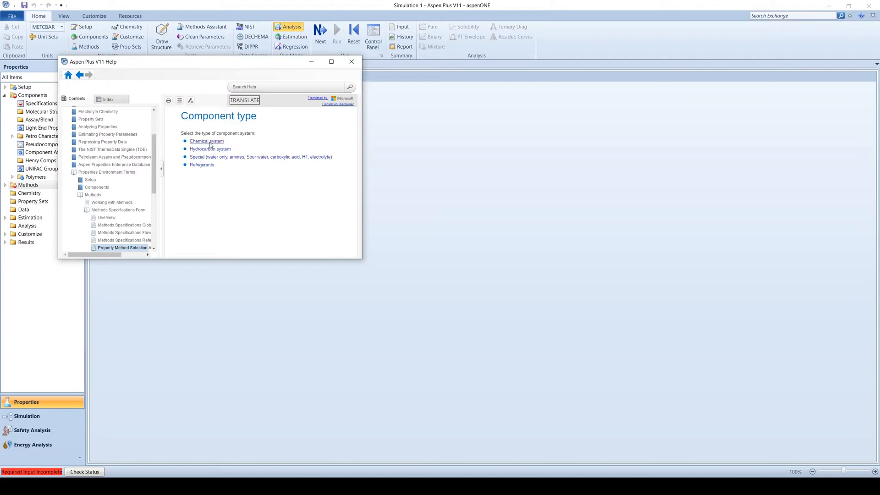
{"action": "left_click", "coordinate": [206, 141]}
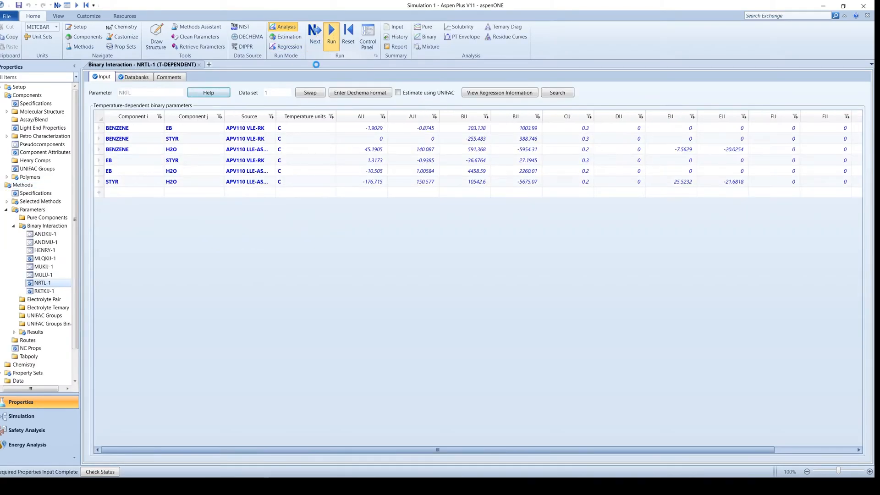
Leave help and return to the simulation environment's main flowsheet.
{"action": "left_click", "coordinate": [331, 35]}
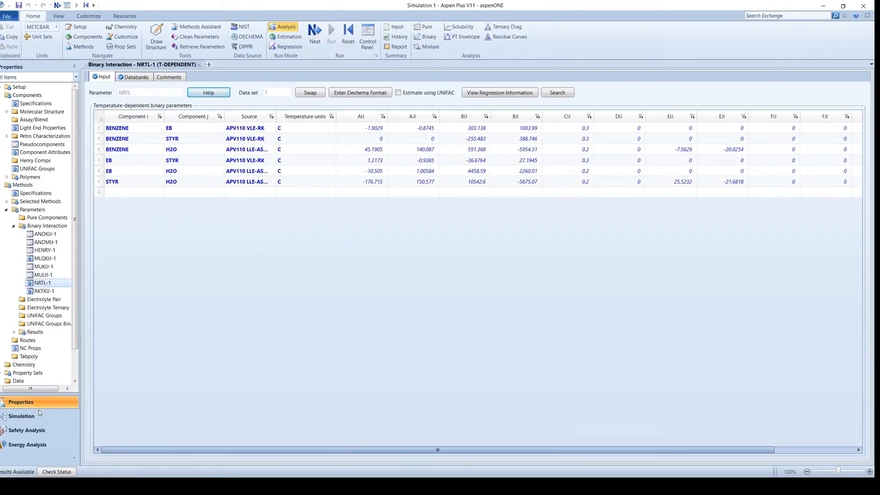
{"action": "left_click", "coordinate": [22, 417]}
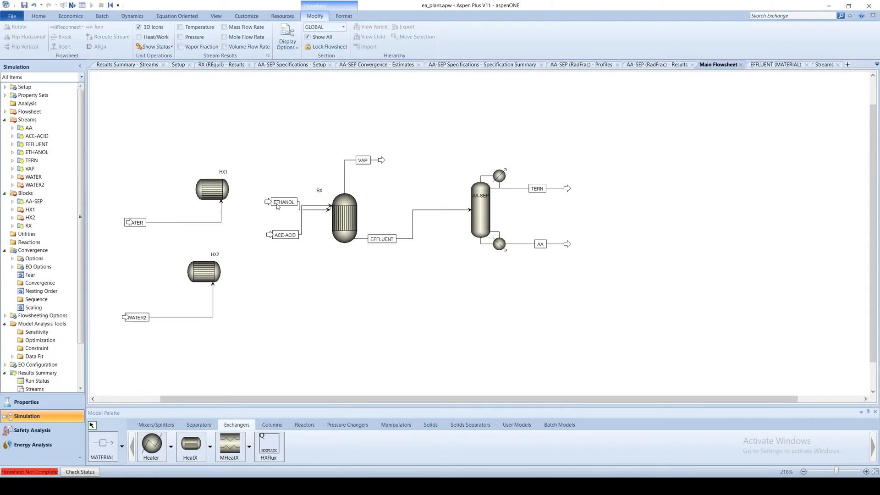
Reconnect the ETHANOL feed stream to heat exchanger HX1.
{"action": "right_click", "coordinate": [283, 202]}
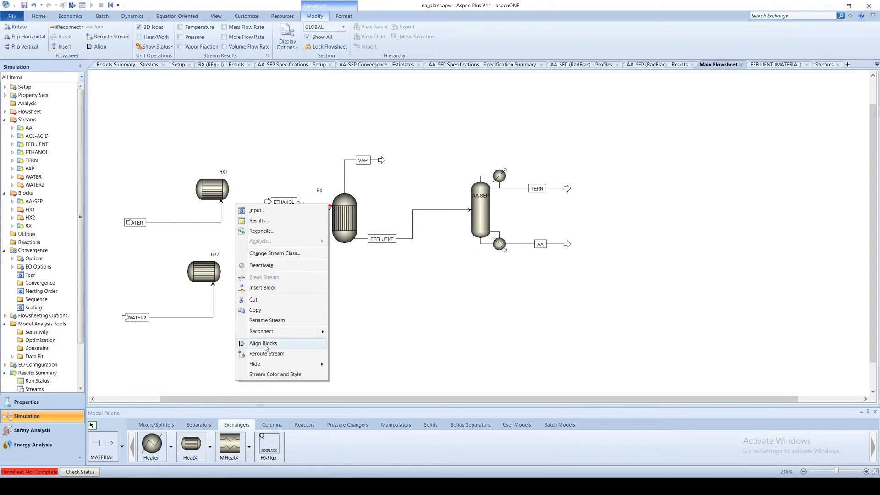
{"action": "left_click", "coordinate": [263, 343]}
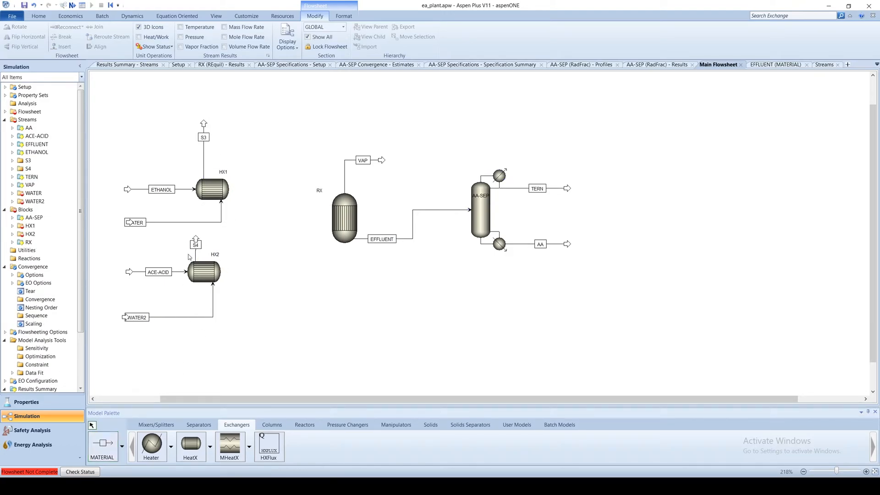
{"action": "left_click", "coordinate": [202, 137]}
{"action": "type", "text": "WOUT"}
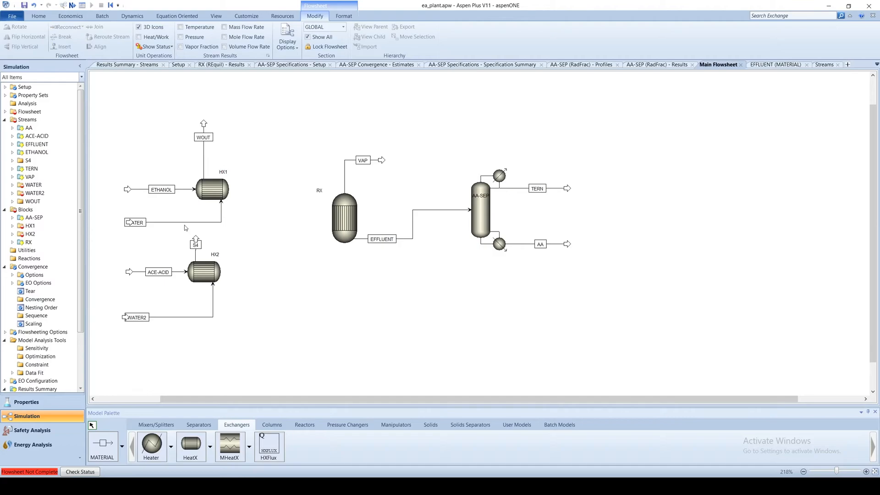
{"action": "left_click", "coordinate": [134, 222]}
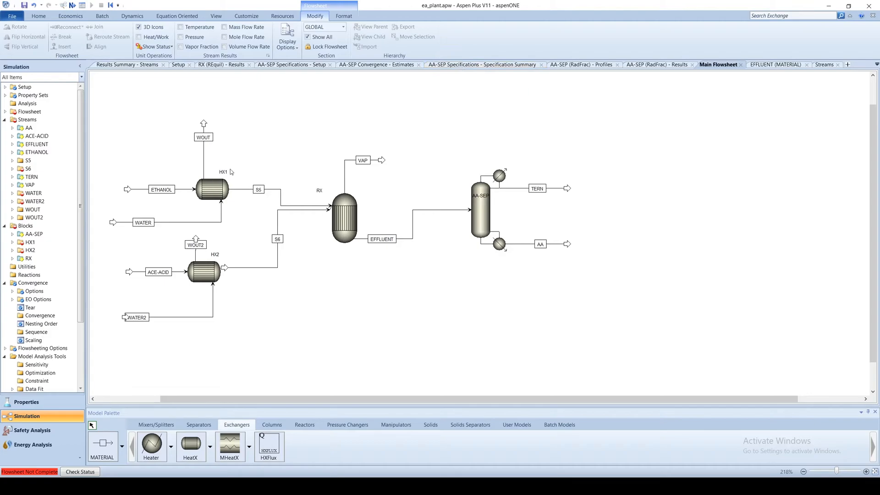
Select the WATER2 feed, view its input forms, and bring up HX1's specifications.
{"action": "left_click", "coordinate": [152, 319]}
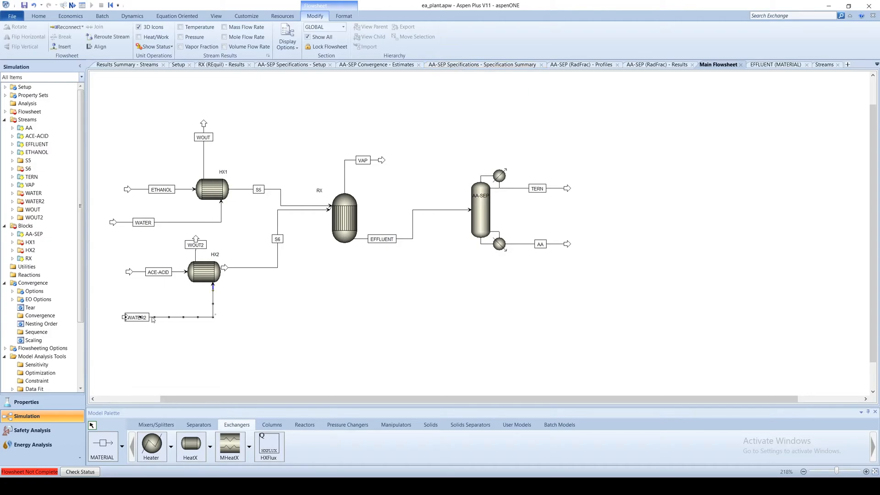
{"action": "left_click", "coordinate": [12, 194]}
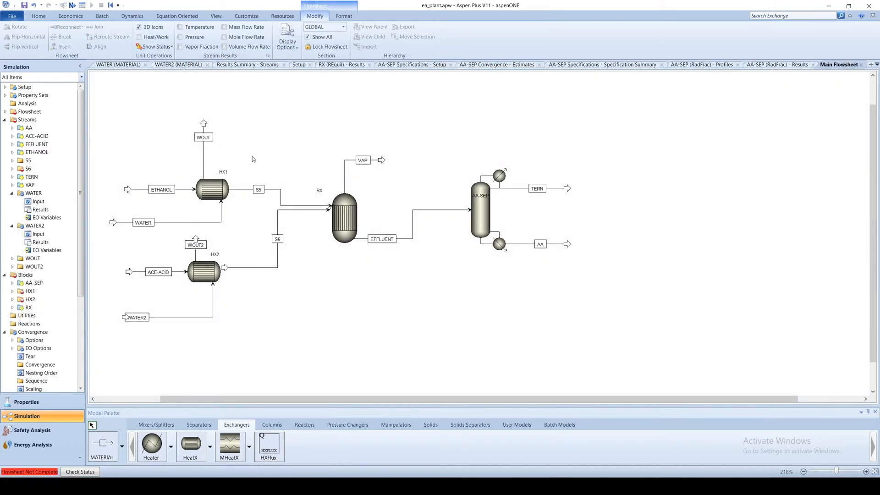
{"action": "double_click", "coordinate": [212, 189]}
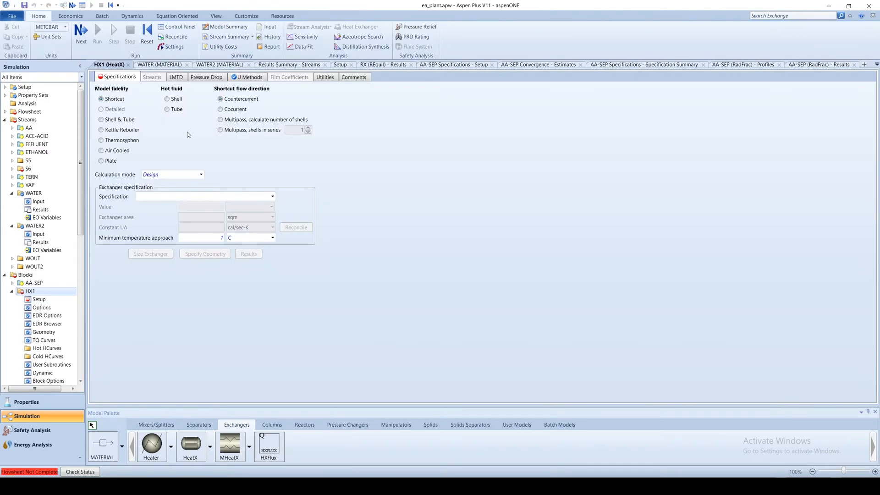
Choose HX1's design specification, then bring up HX2's specification choice.
{"action": "left_click", "coordinate": [272, 197]}
{"action": "type", "text": "55"}
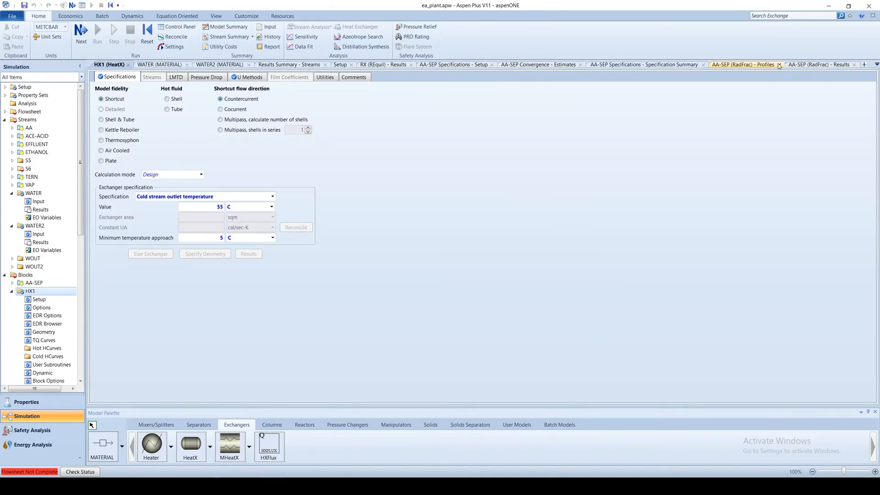
{"action": "left_click", "coordinate": [731, 64]}
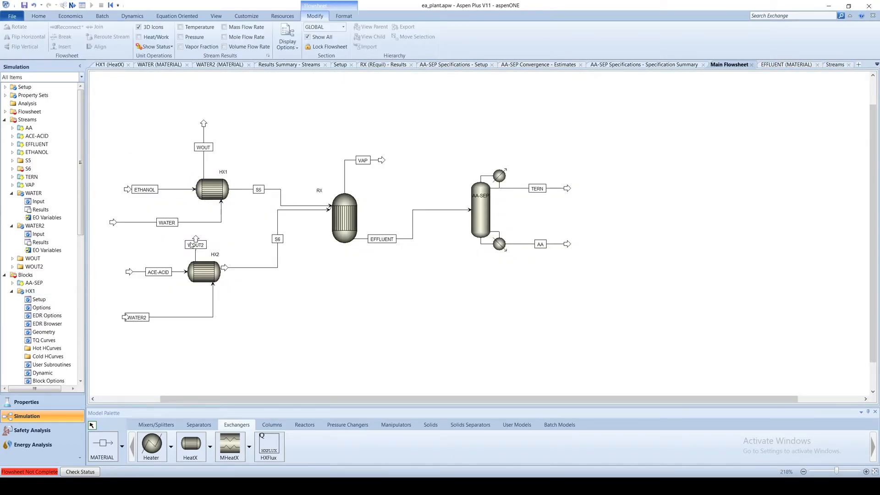
{"action": "double_click", "coordinate": [203, 274]}
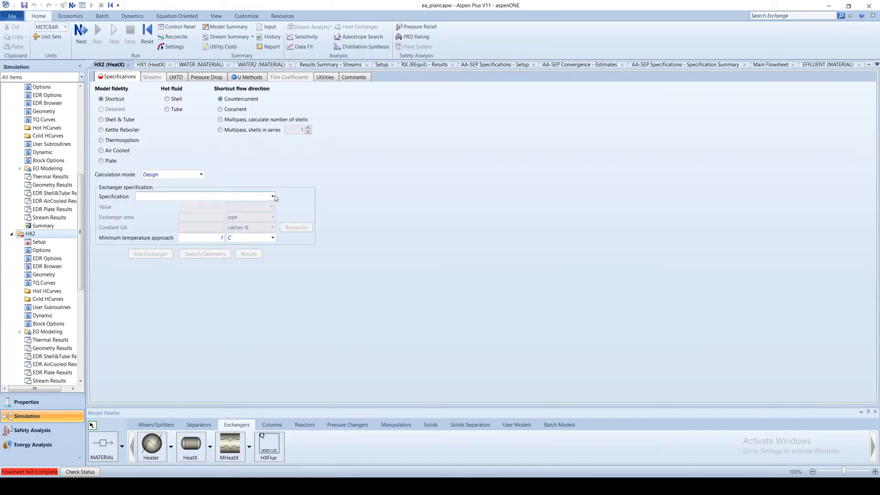
{"action": "left_click", "coordinate": [273, 196]}
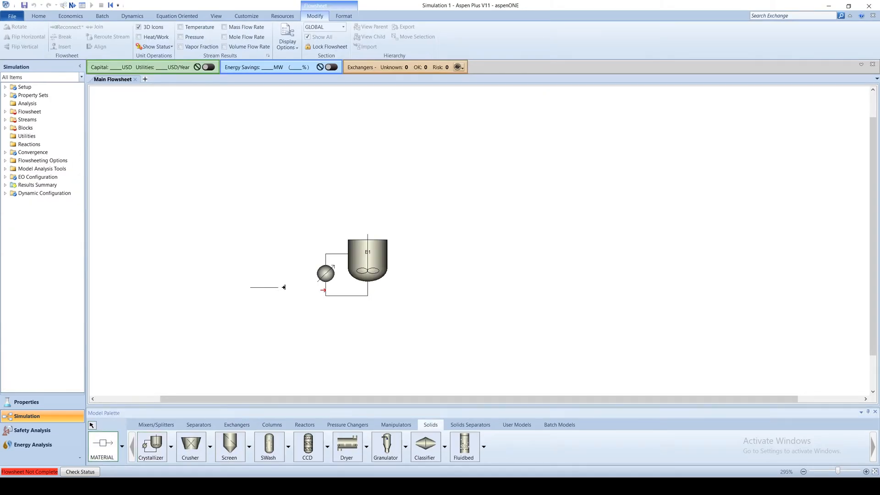
{"action": "mouse_move", "coordinate": [342, 291]}
{"action": "type", "text": "CR"}
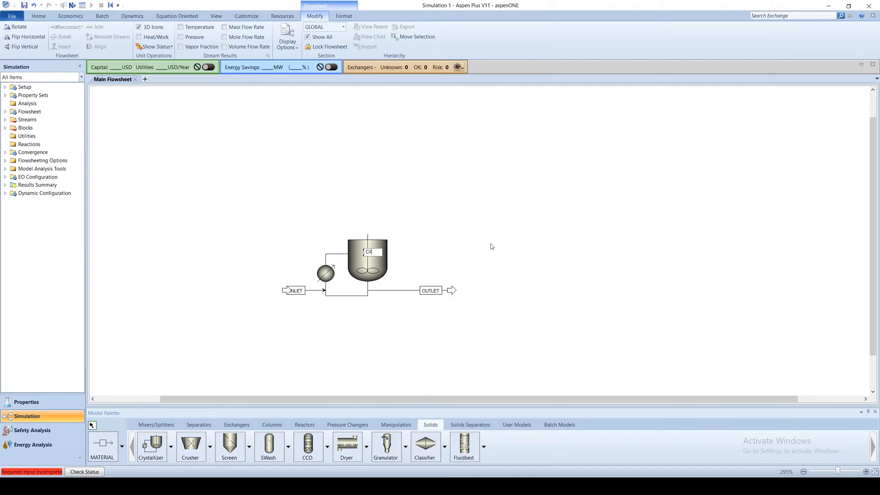
Finish renaming the crystallizer block and bring up the INLET stream input.
{"action": "left_click", "coordinate": [312, 291]}
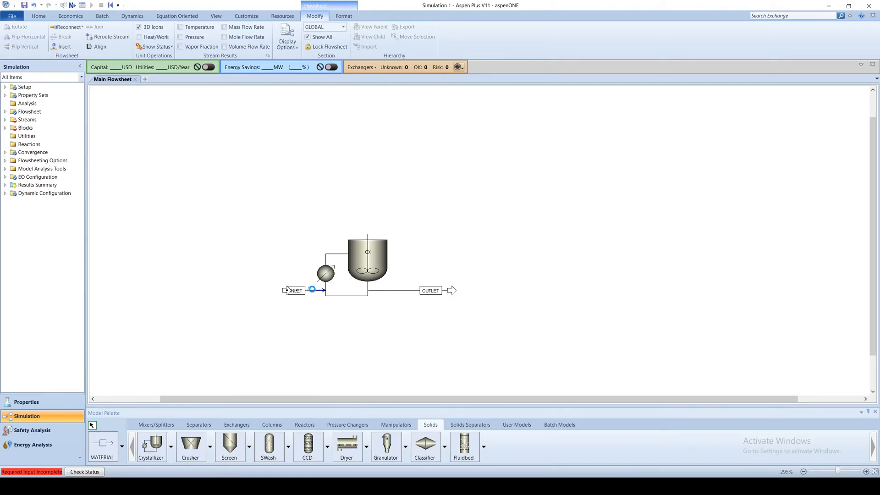
{"action": "double_click", "coordinate": [293, 291]}
{"action": "type", "text": "432"}
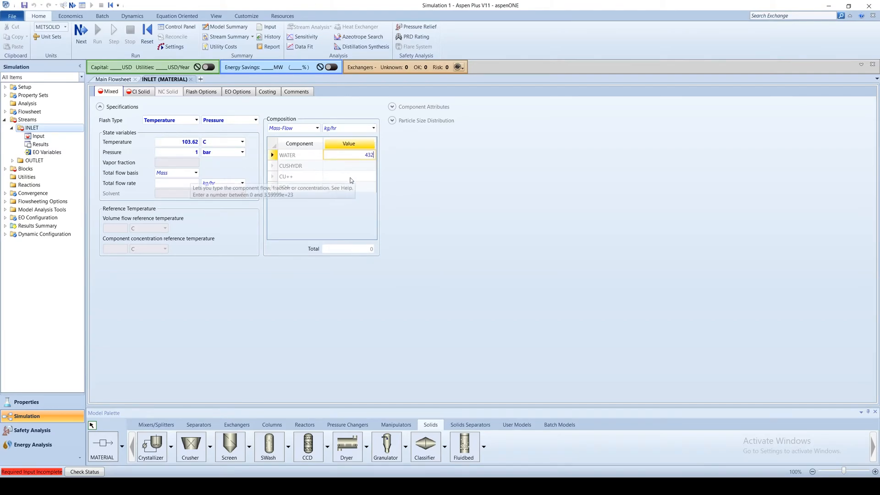
Enter 114.6 kg/hr Cu++ in the INLET composition and return to the main flowsheet.
{"action": "left_click", "coordinate": [348, 176]}
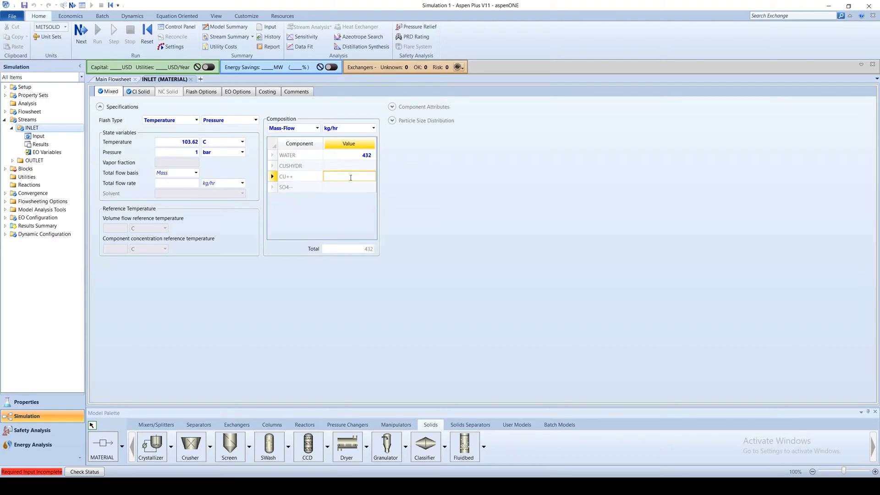
{"action": "type", "text": "114.63"}
{"action": "left_click", "coordinate": [349, 187]}
{"action": "type", "text": "173.293"}
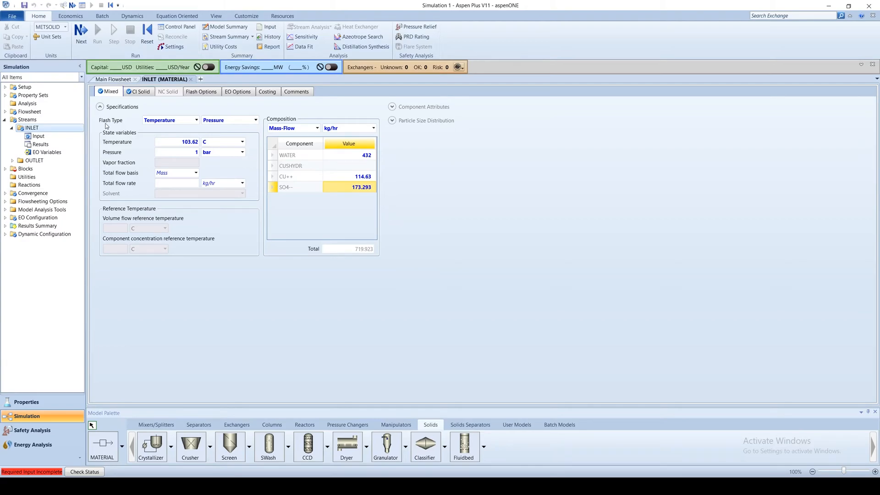
{"action": "left_click", "coordinate": [201, 92]}
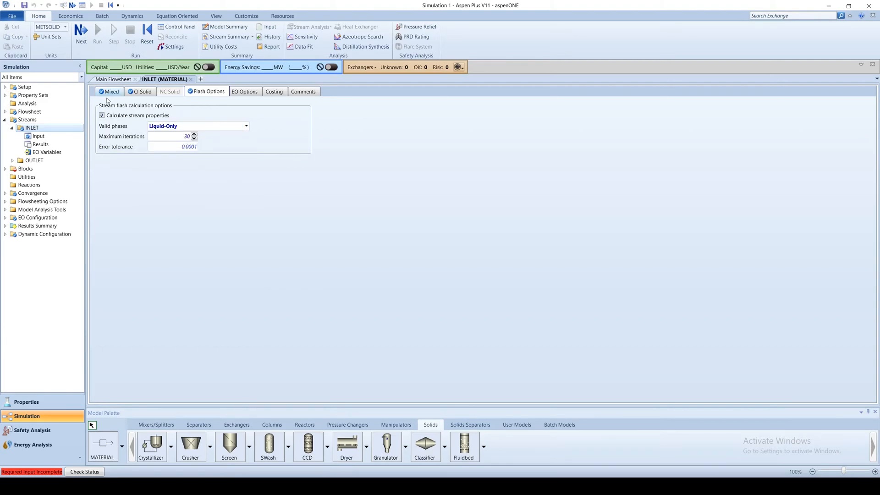
{"action": "left_click", "coordinate": [113, 79]}
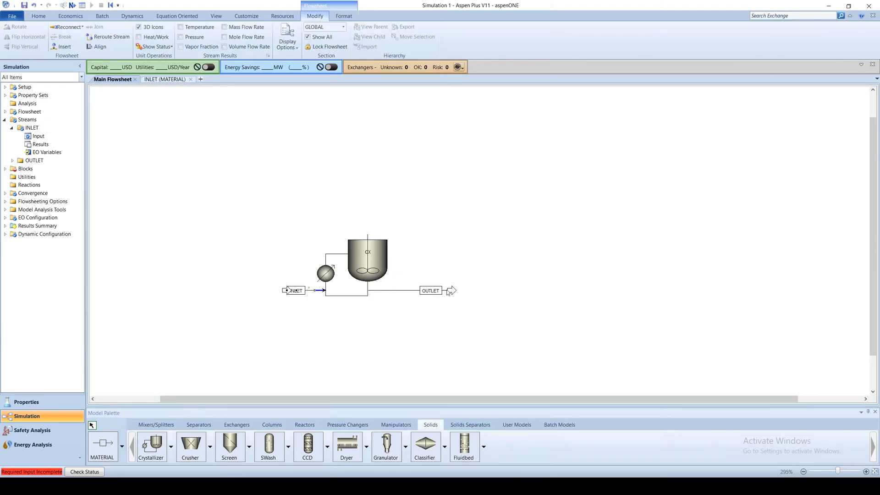
Keep temperature as CX's operating condition and set it to 20 C.
{"action": "left_click", "coordinate": [4, 168]}
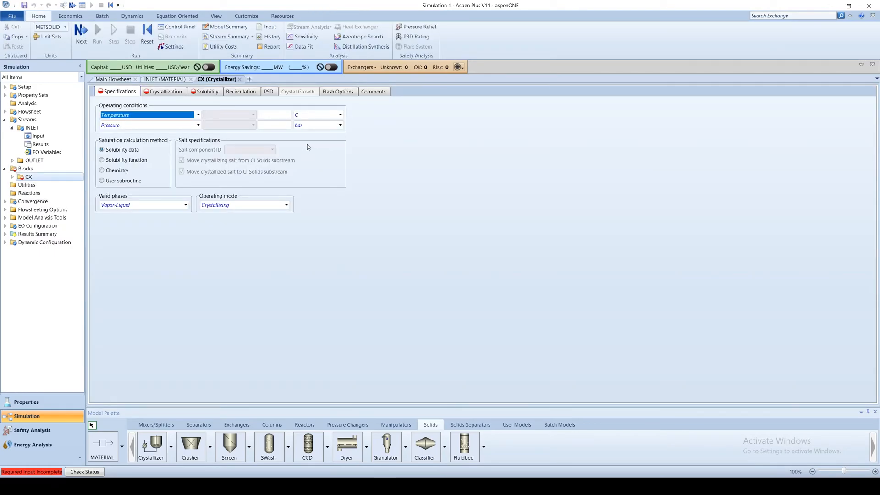
{"action": "left_click", "coordinate": [198, 115]}
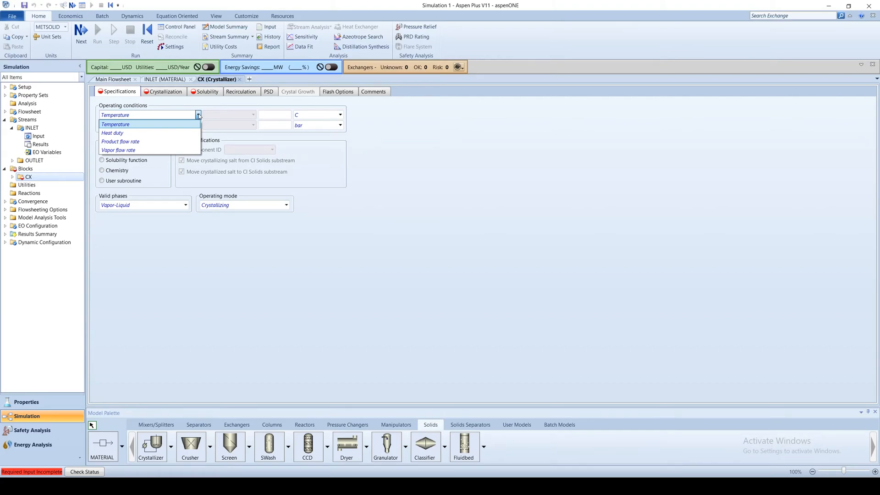
{"action": "left_click", "coordinate": [116, 124]}
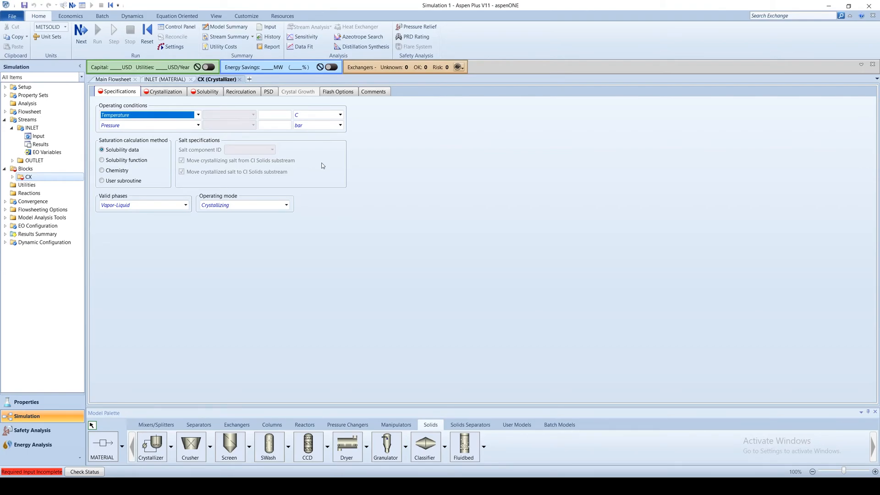
{"action": "left_click", "coordinate": [274, 115]}
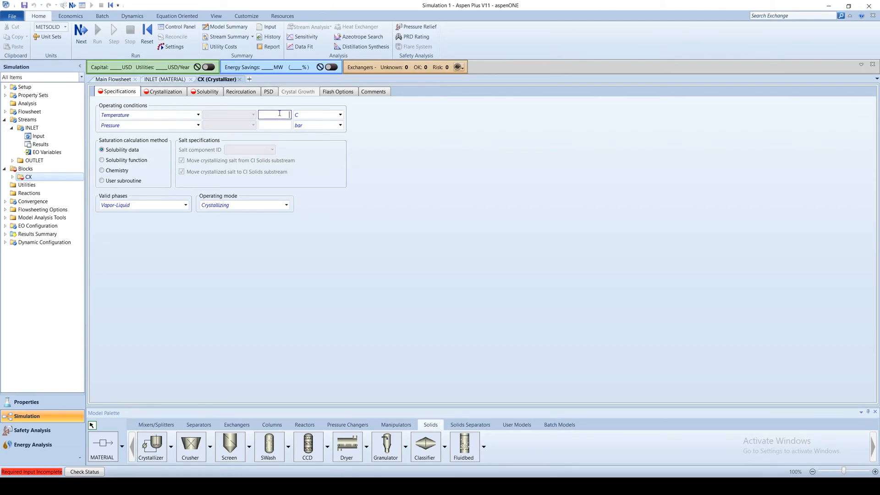
{"action": "type", "text": "20"}
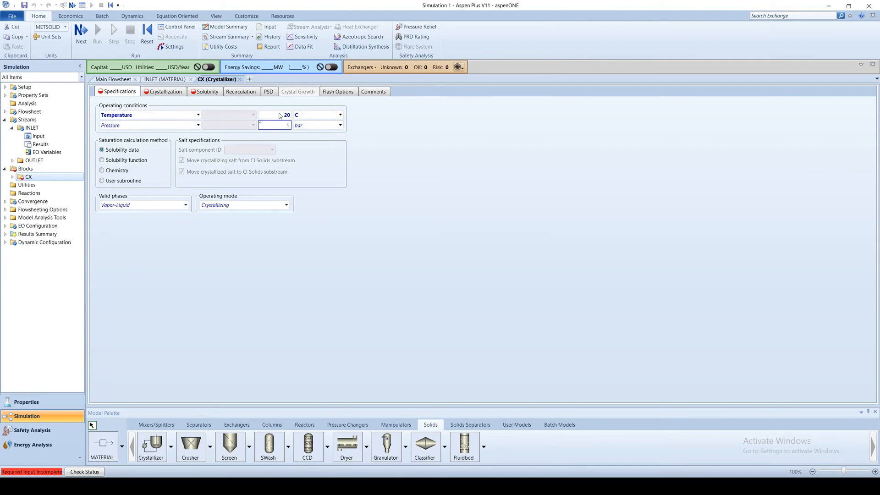
{"action": "left_click", "coordinate": [286, 205]}
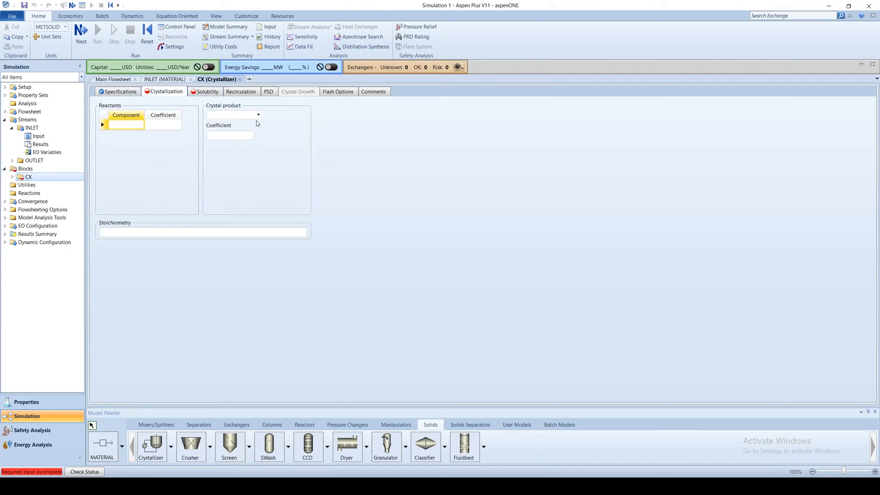
Add reactant CU++ with coefficient -1 and make CUSHYDR (CIPSD) the crystal product.
{"action": "left_click", "coordinate": [141, 124]}
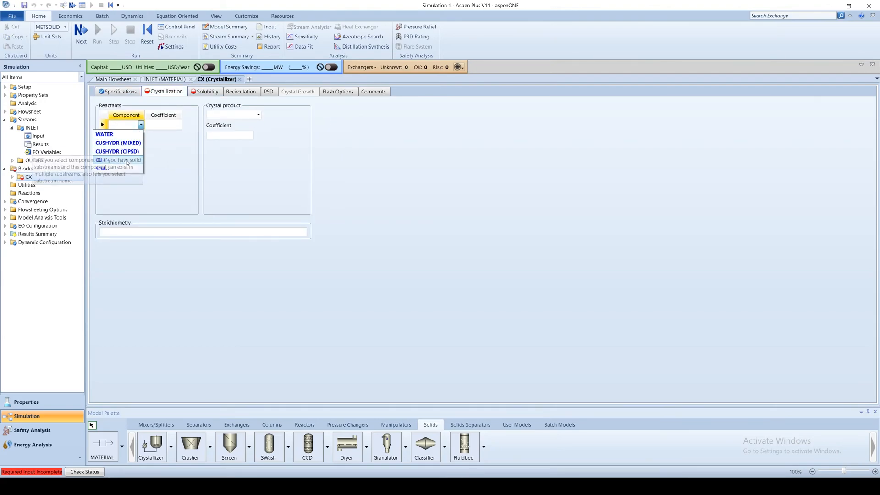
{"action": "left_click", "coordinate": [104, 160]}
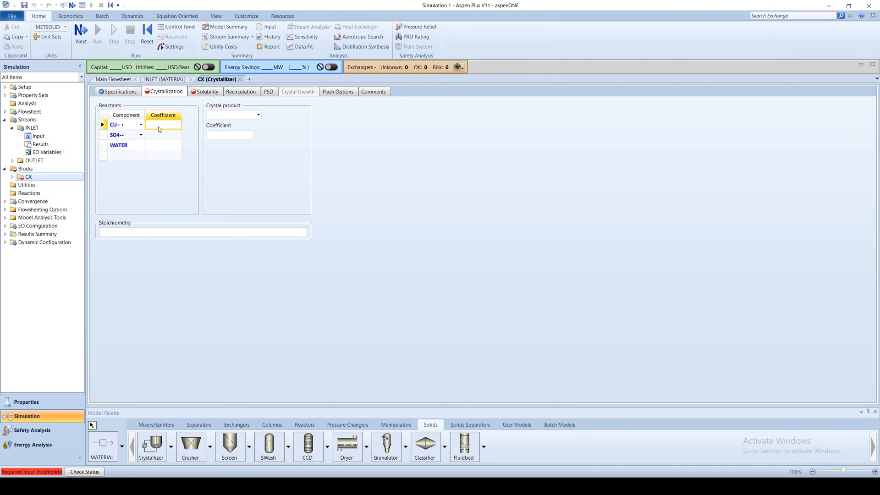
{"action": "type", "text": "-1"}
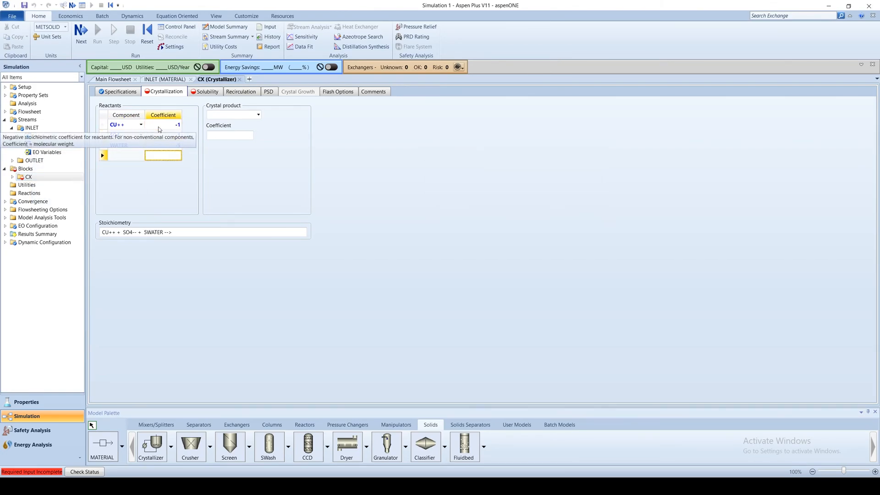
{"action": "left_click", "coordinate": [258, 115]}
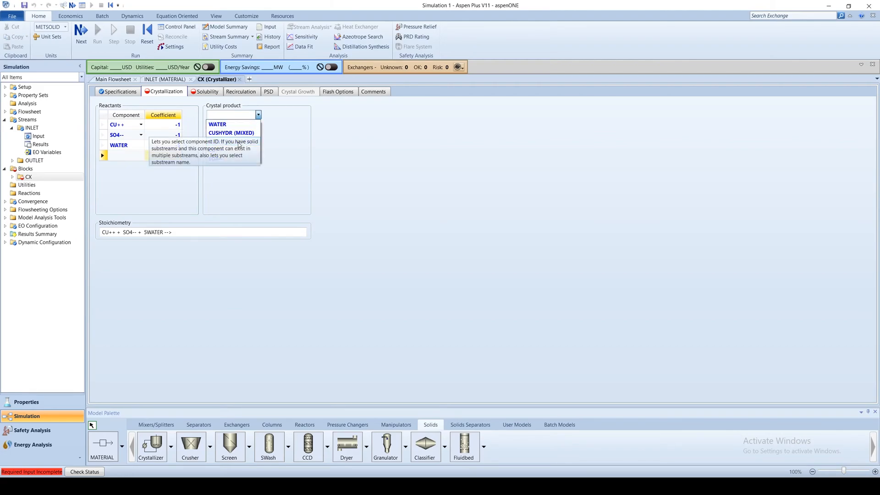
{"action": "left_click", "coordinate": [231, 124]}
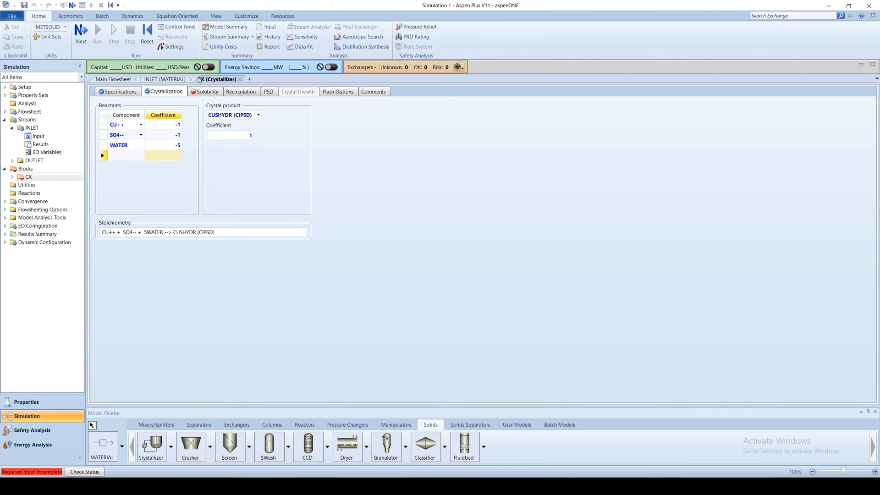
{"action": "left_click", "coordinate": [207, 92]}
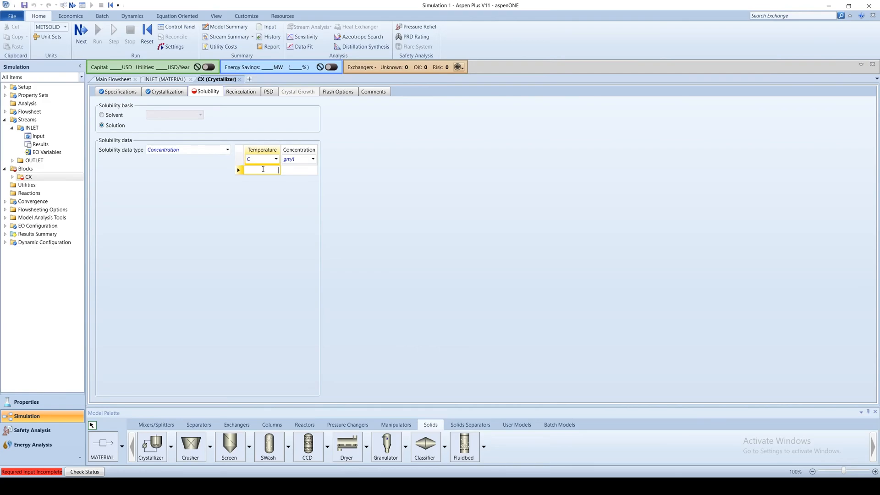
Fill the solubility grid from 0 C up to 754 gm/l at 100 C.
{"action": "type", "text": "0"}
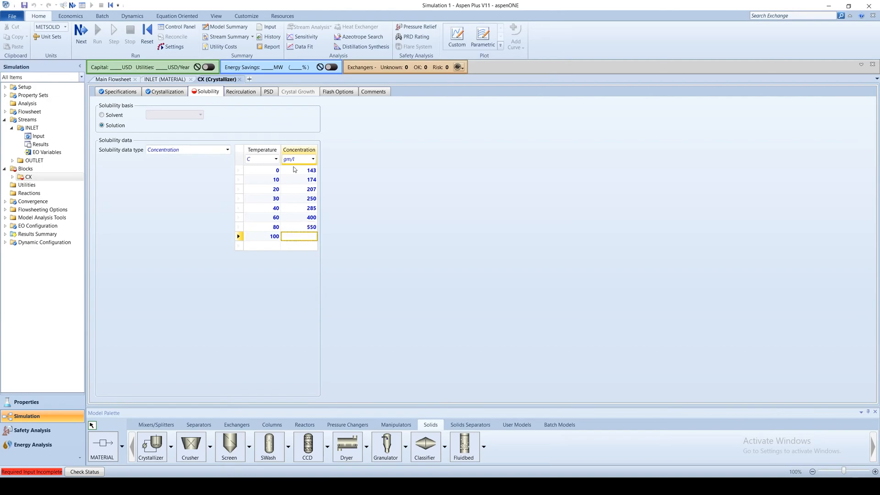
{"action": "type", "text": "754"}
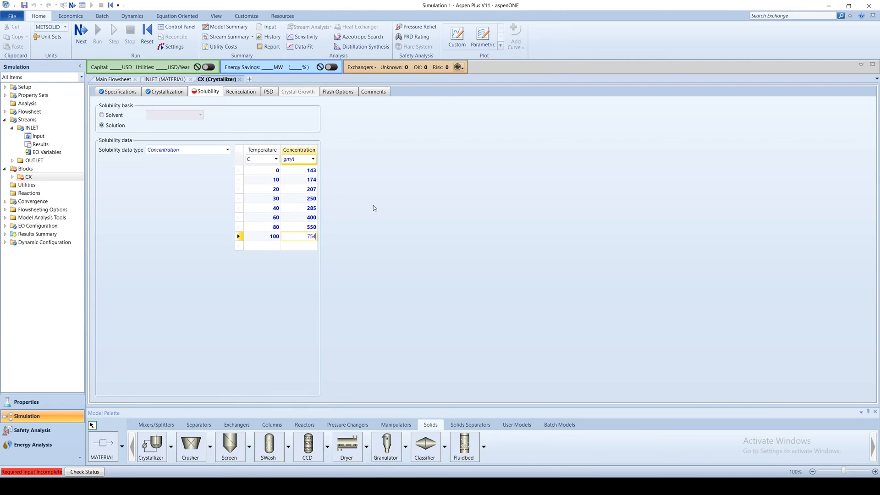
{"action": "mouse_move", "coordinate": [98, 35]}
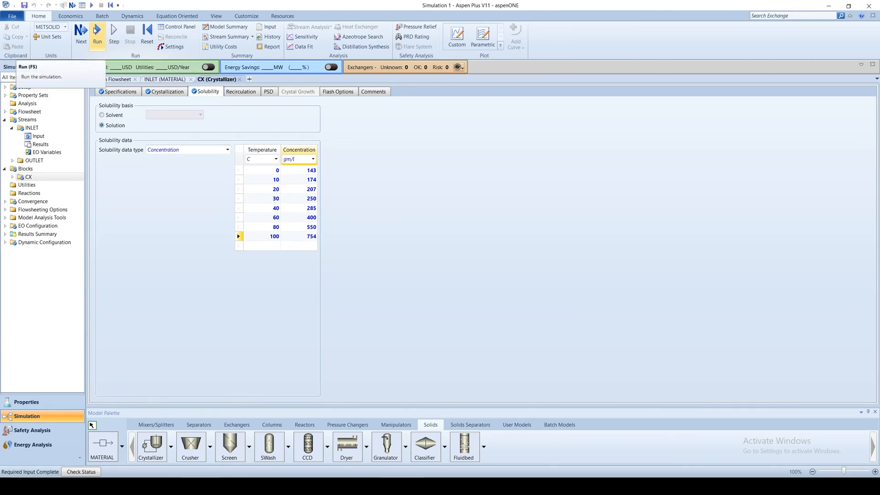
Run the simulation, accept the warnings, and view the stream results summary.
{"action": "left_click", "coordinate": [97, 34]}
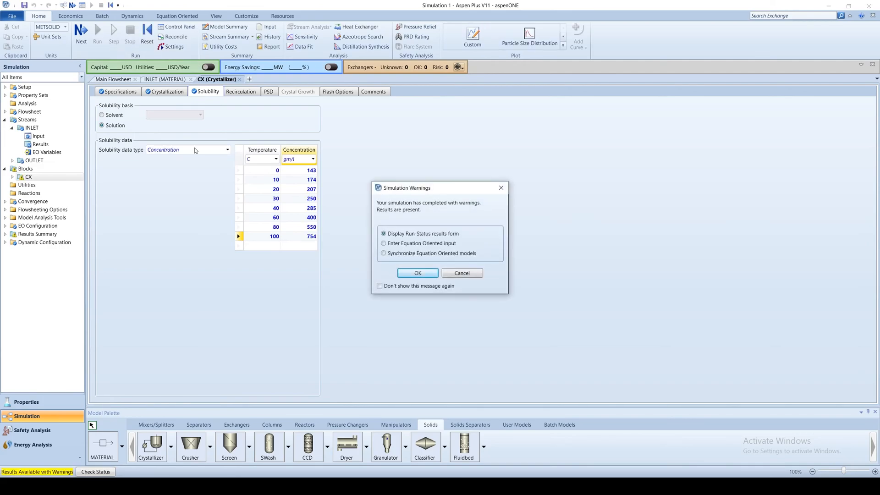
{"action": "left_click", "coordinate": [417, 273]}
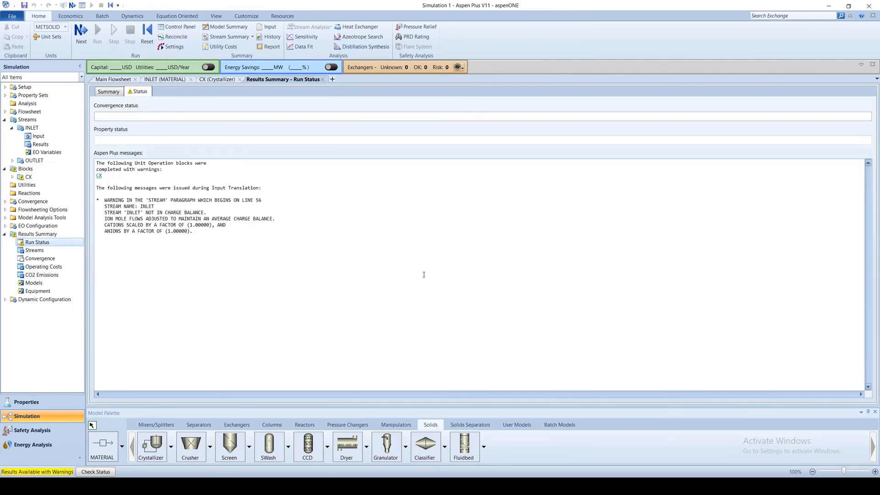
{"action": "left_click", "coordinate": [34, 249]}
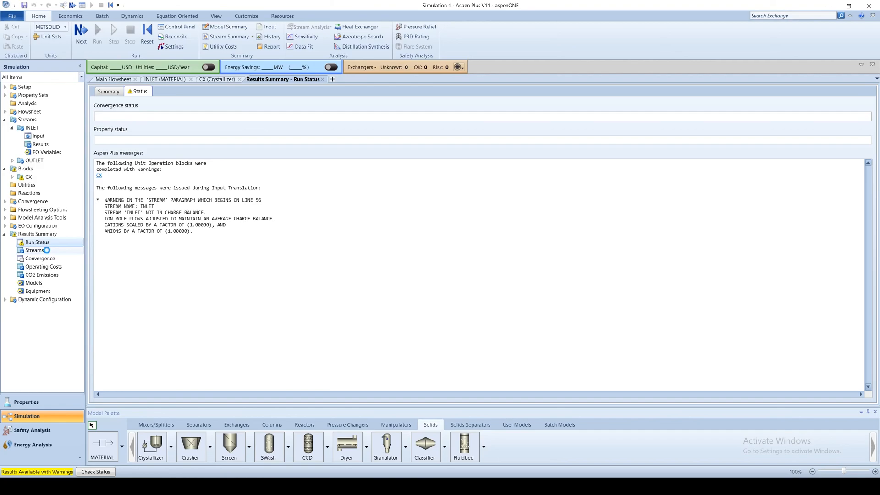
{"action": "left_click", "coordinate": [34, 249]}
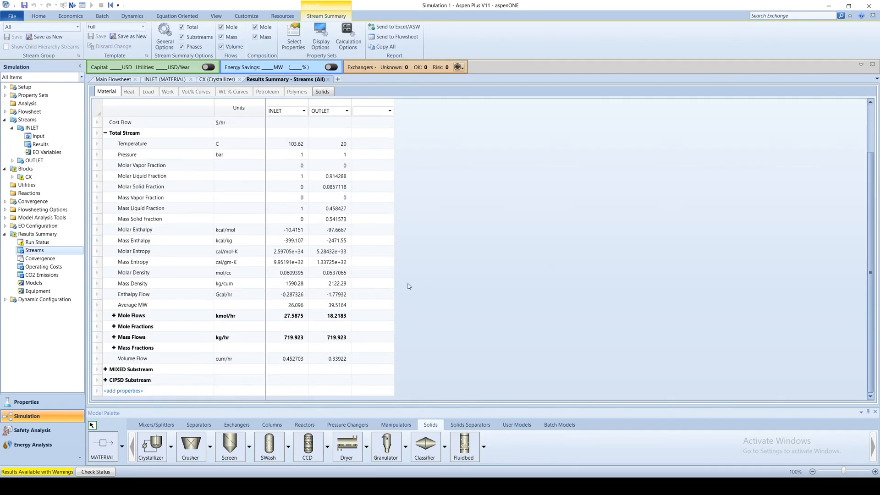
{"action": "mouse_move", "coordinate": [124, 325]}
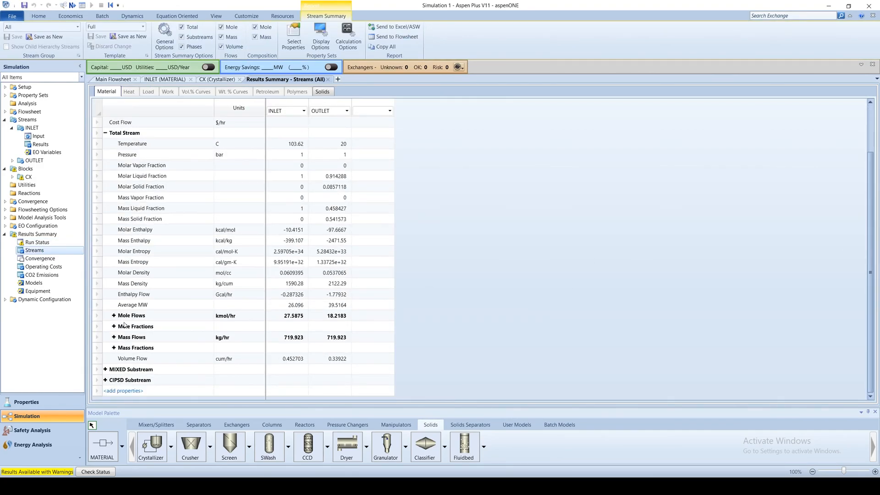
Expand Mass Fractions (OUTLET 0.5416 CUSHYDR) and the CIPSD substream showing 389.891 kg/hr crystals.
{"action": "left_click", "coordinate": [104, 337]}
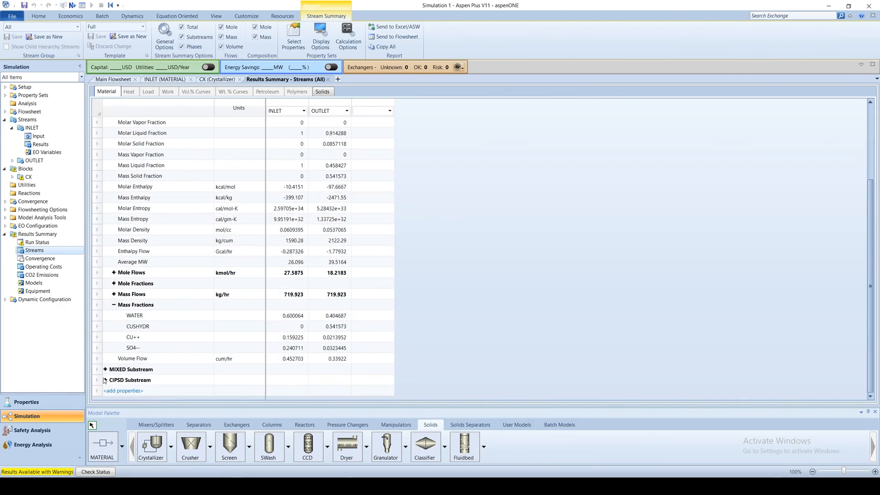
{"action": "left_click", "coordinate": [104, 379]}
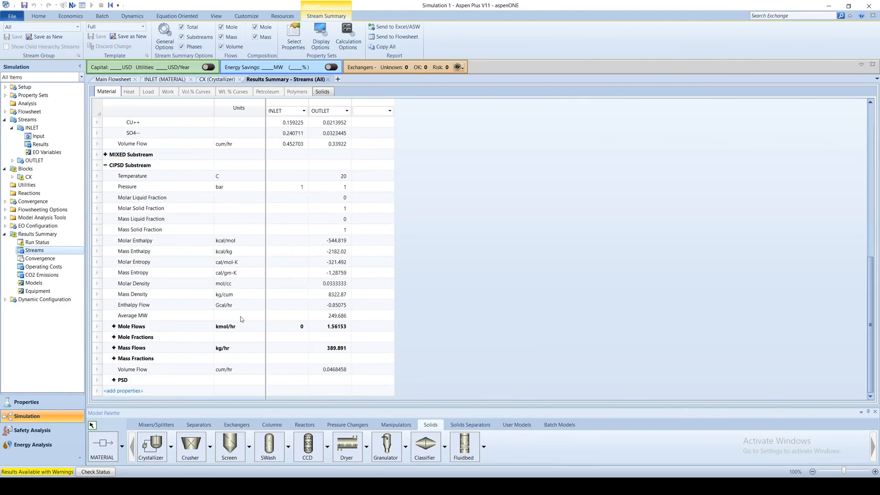
{"action": "scroll", "scroll_direction": "up", "scroll_amount": 3}
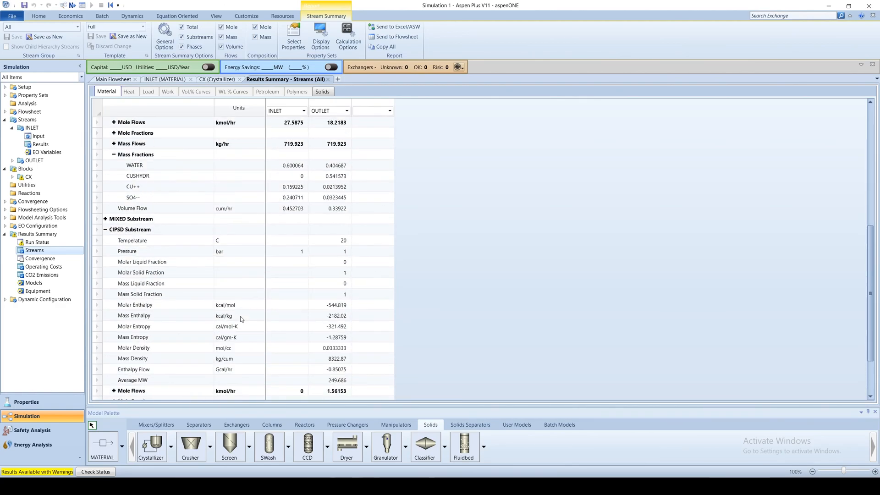